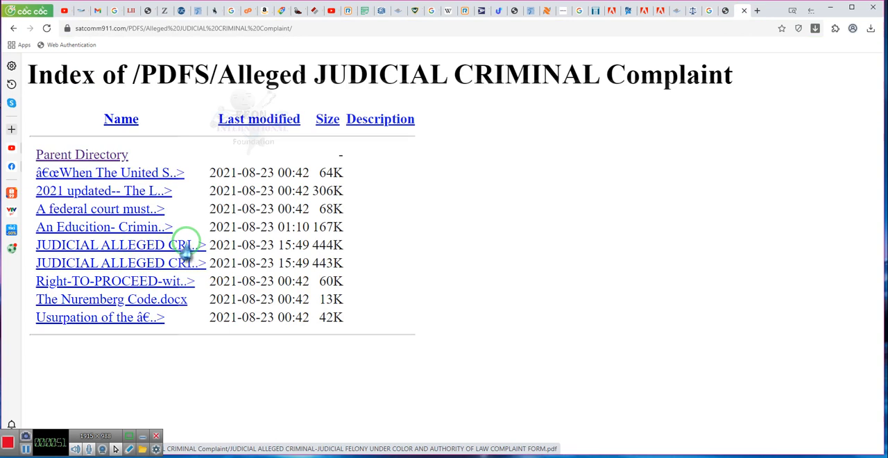
pyautogui.moveTo(187, 271)
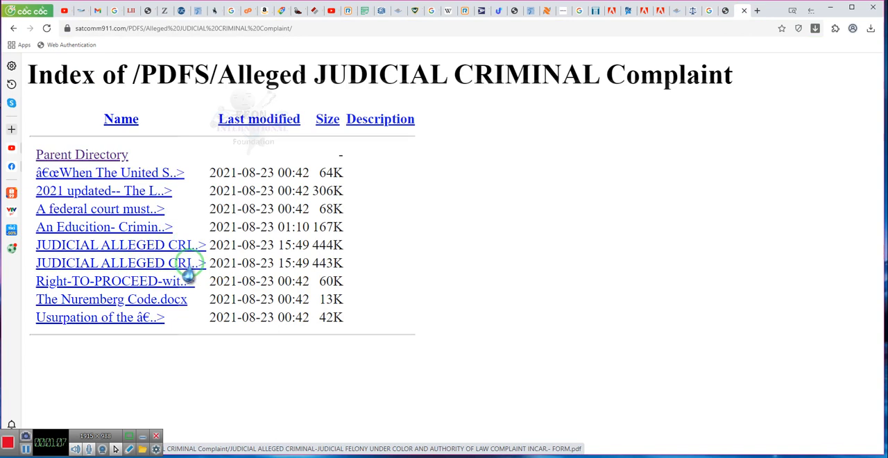
pyautogui.moveTo(119, 269)
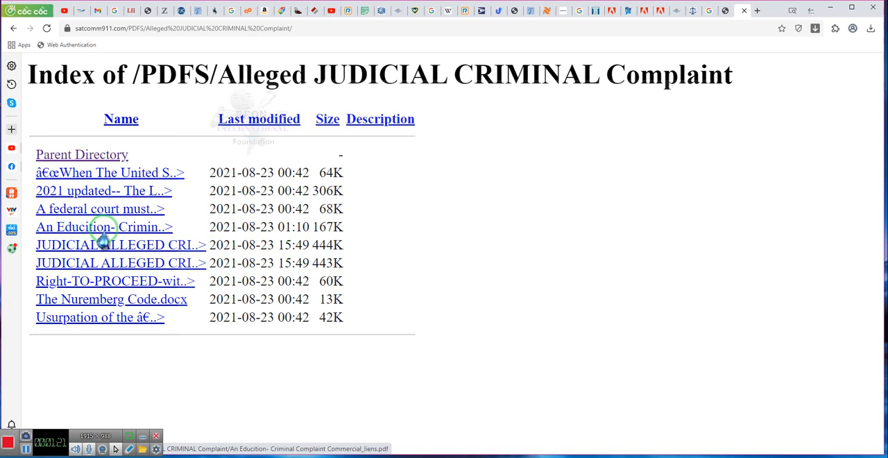
pyautogui.moveTo(59, 240)
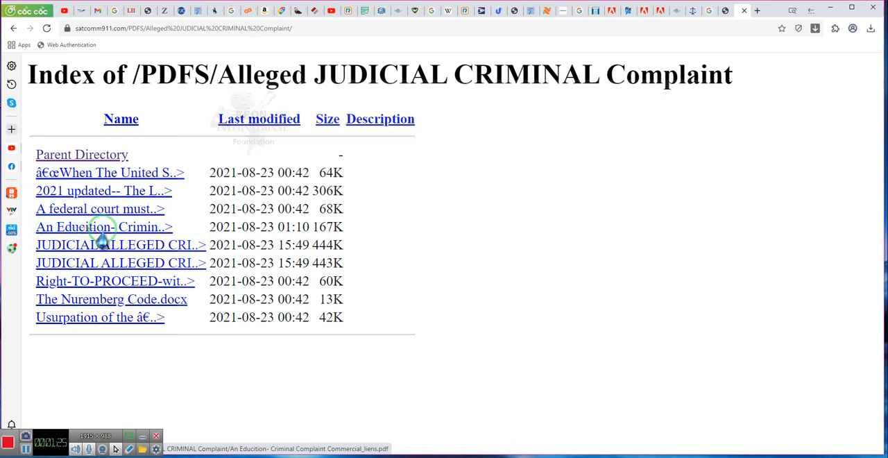
pyautogui.moveTo(132, 240)
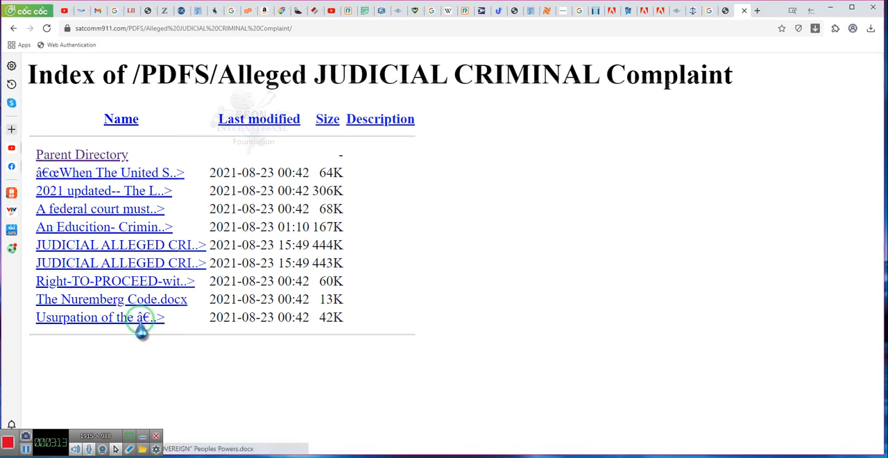
pyautogui.moveTo(99, 317)
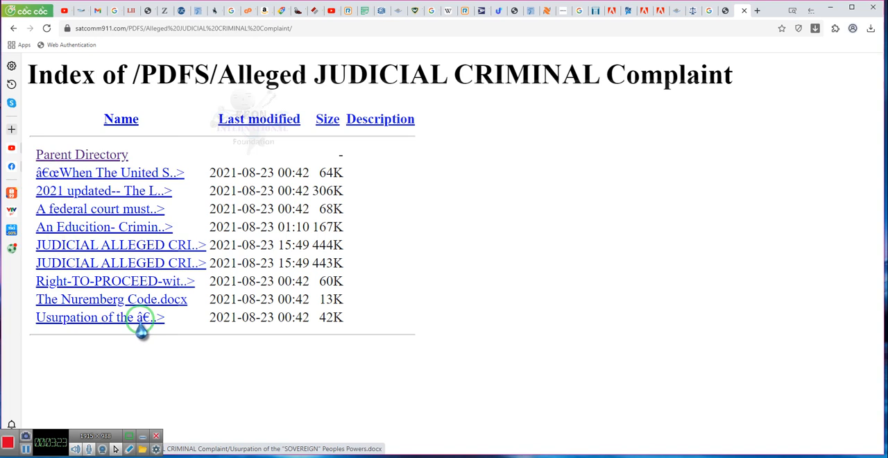
pyautogui.moveTo(526, 406)
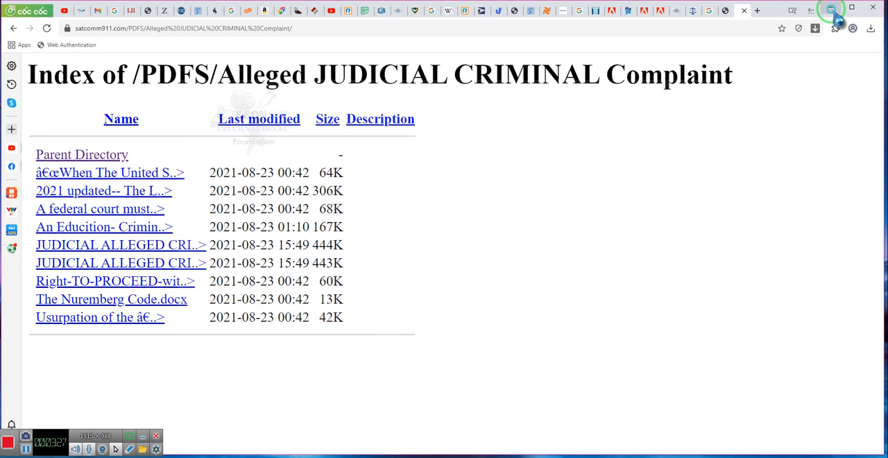
# Step: Scroll from page 10 back to page 1, showing the title and empty complainant fields
pyautogui.click(831, 8)
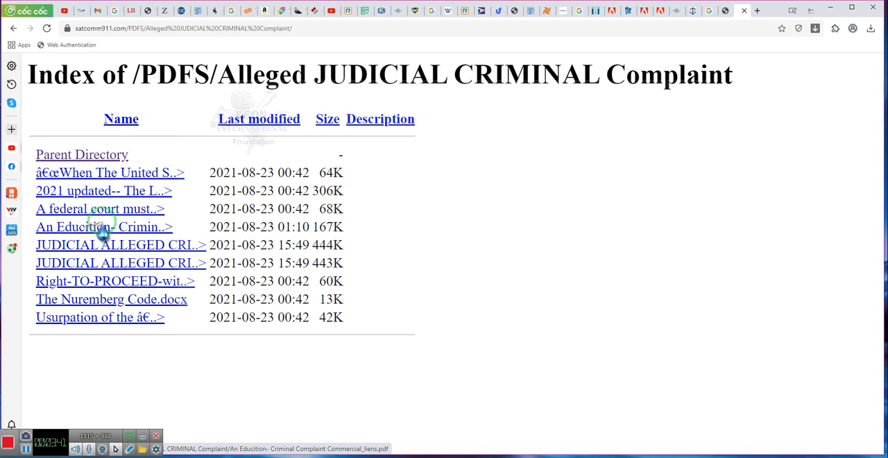
pyautogui.moveTo(151, 236)
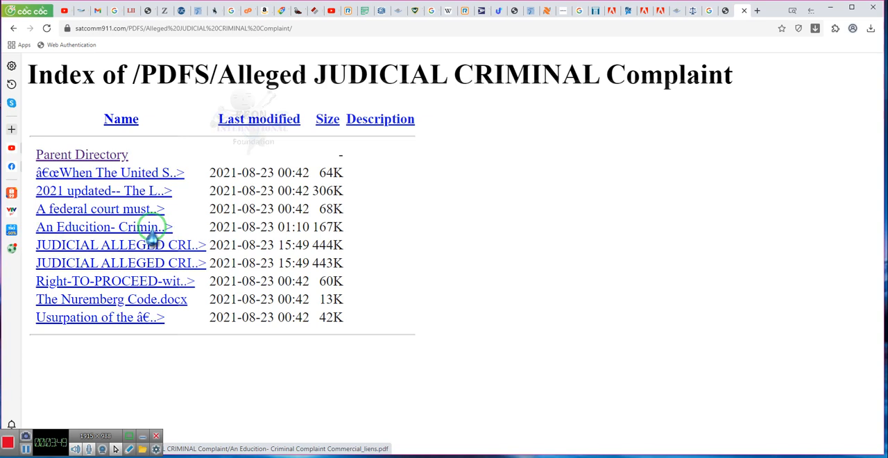
pyautogui.moveTo(116, 262)
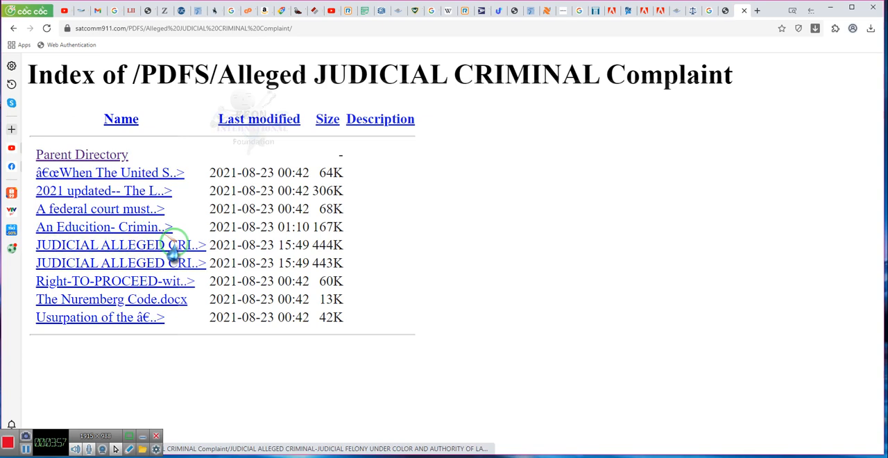
pyautogui.moveTo(361, 398)
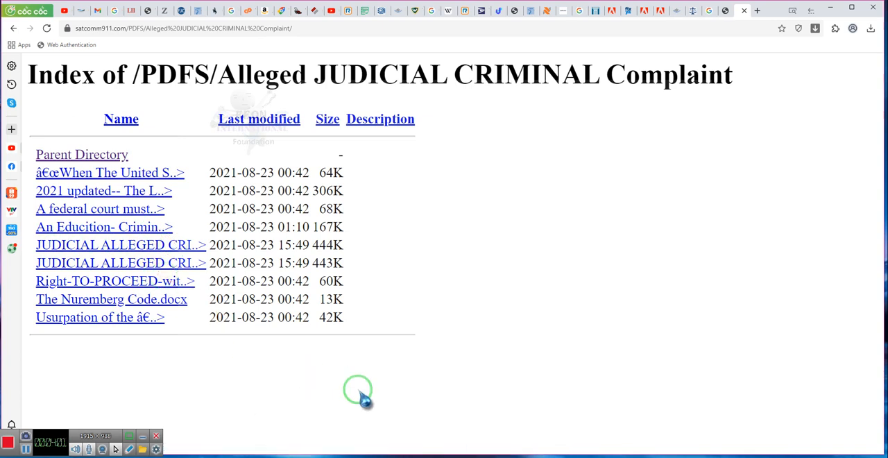
pyautogui.moveTo(180, 260)
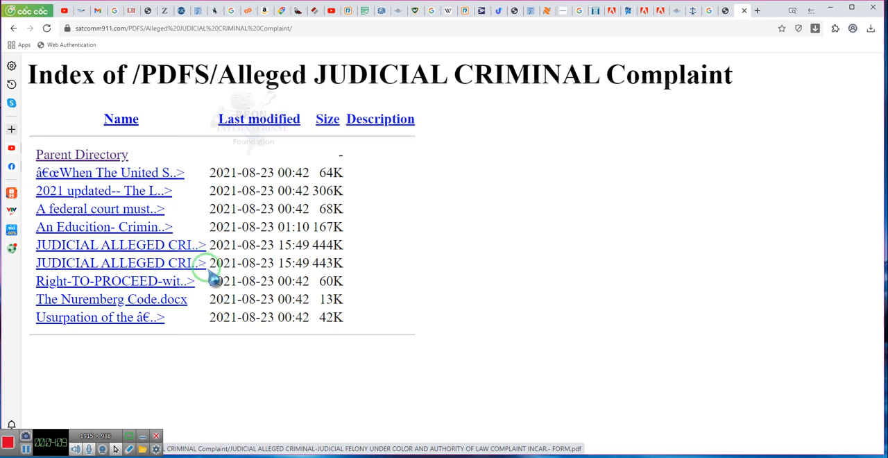
pyautogui.moveTo(416, 346)
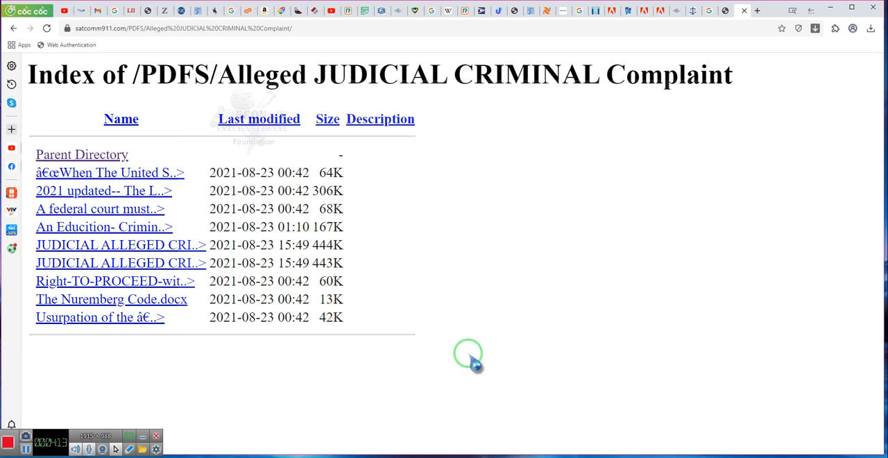
pyautogui.moveTo(451, 359)
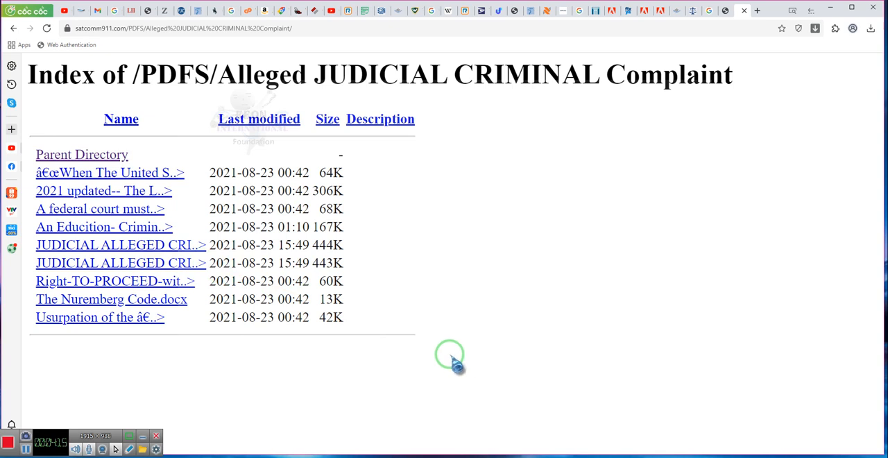
pyautogui.moveTo(115, 250)
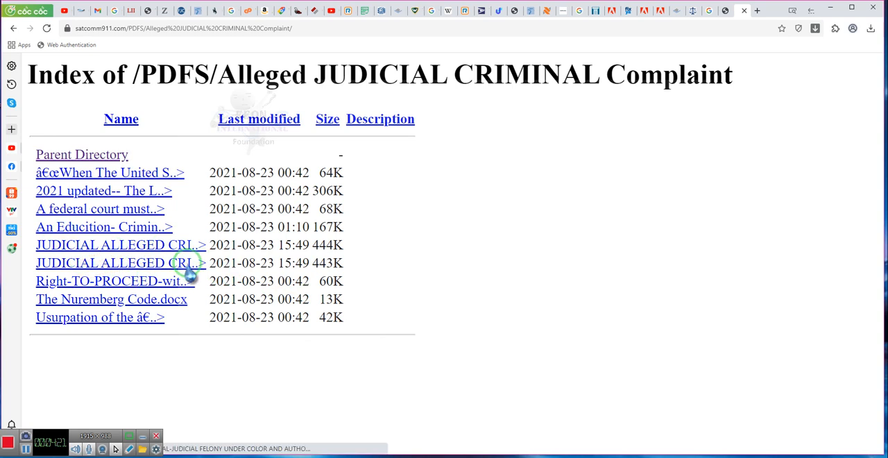
pyautogui.moveTo(187, 276)
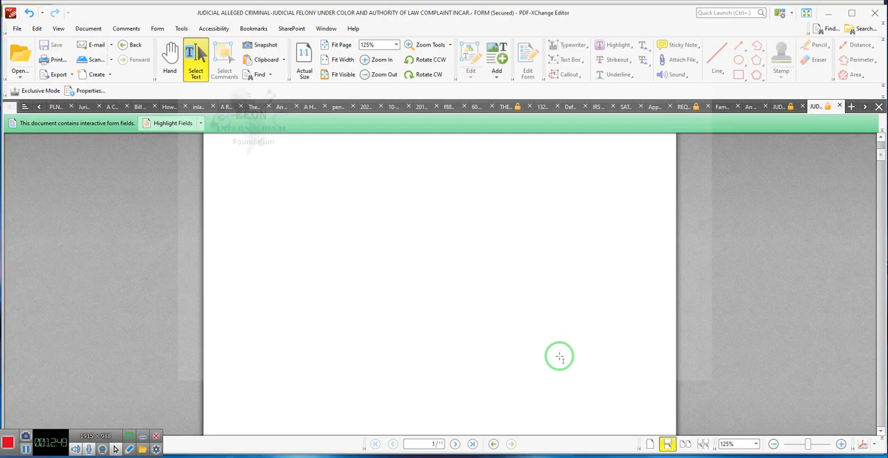
pyautogui.moveTo(760, 194)
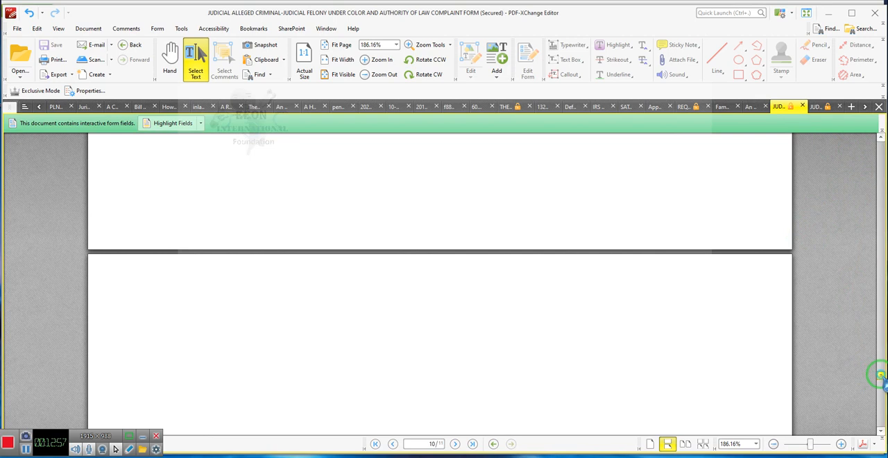
pyautogui.scroll(-3)
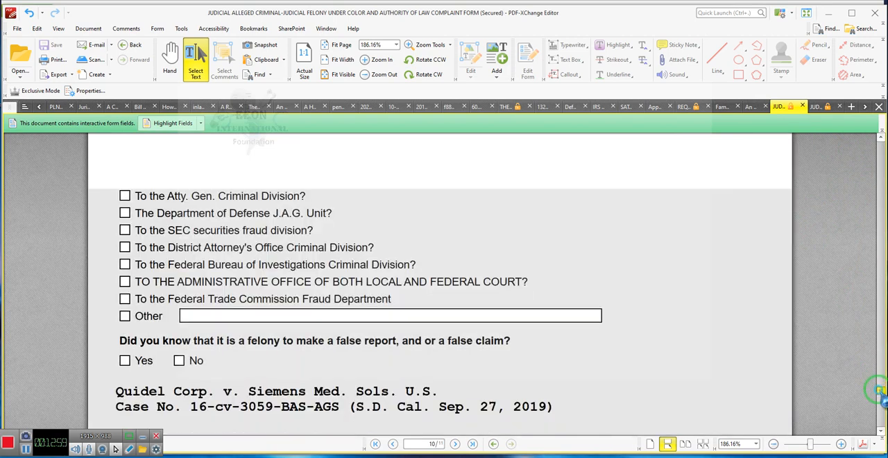
pyautogui.scroll(3)
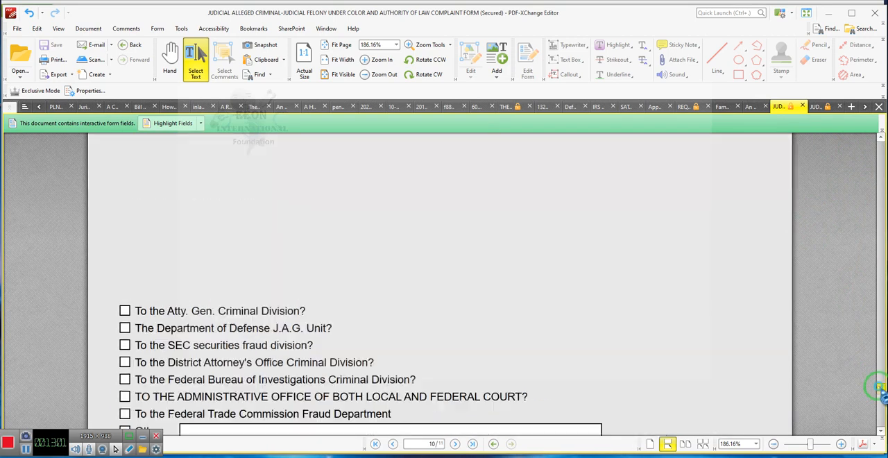
pyautogui.scroll(3)
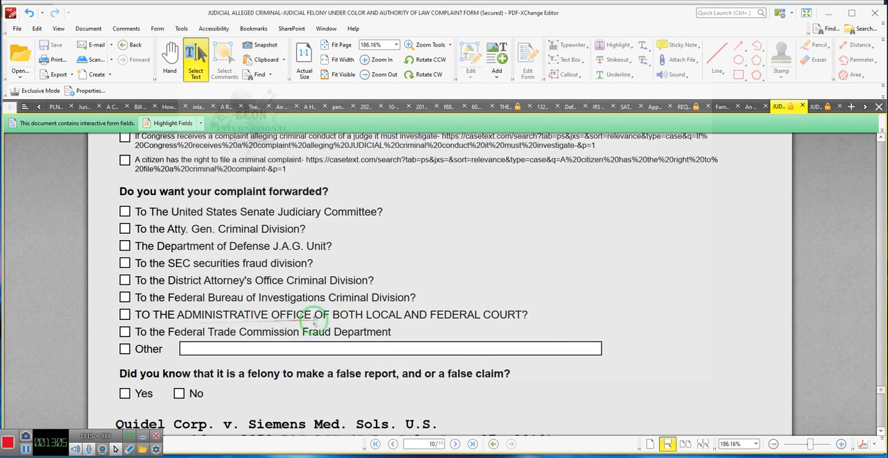
pyautogui.moveTo(436, 314)
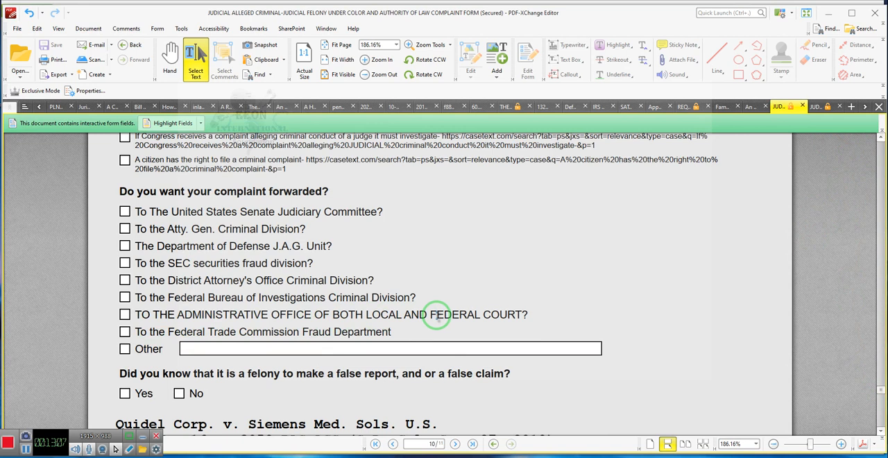
pyautogui.moveTo(523, 323)
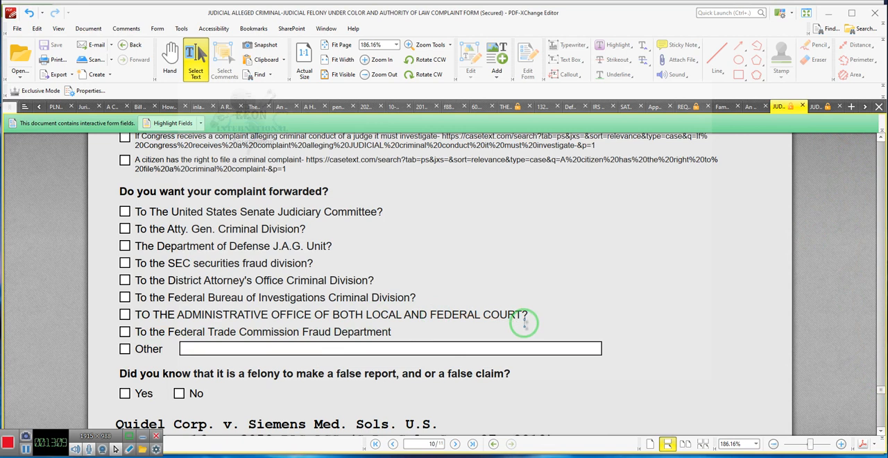
pyautogui.moveTo(458, 314)
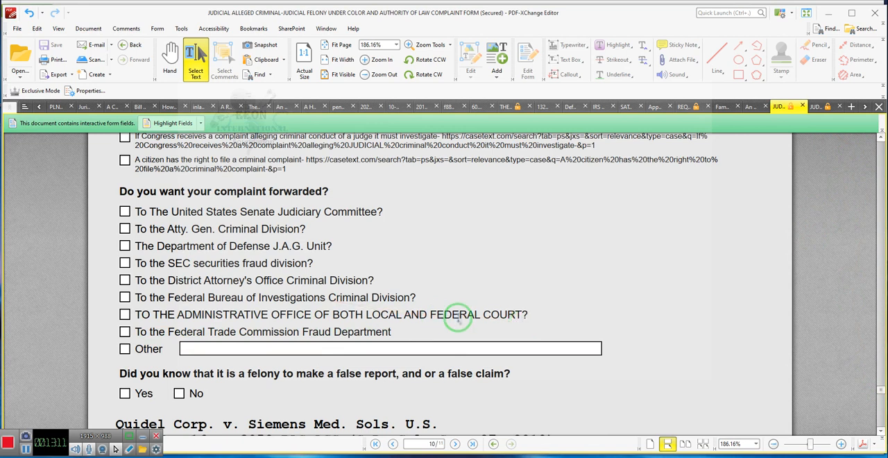
pyautogui.moveTo(299, 307)
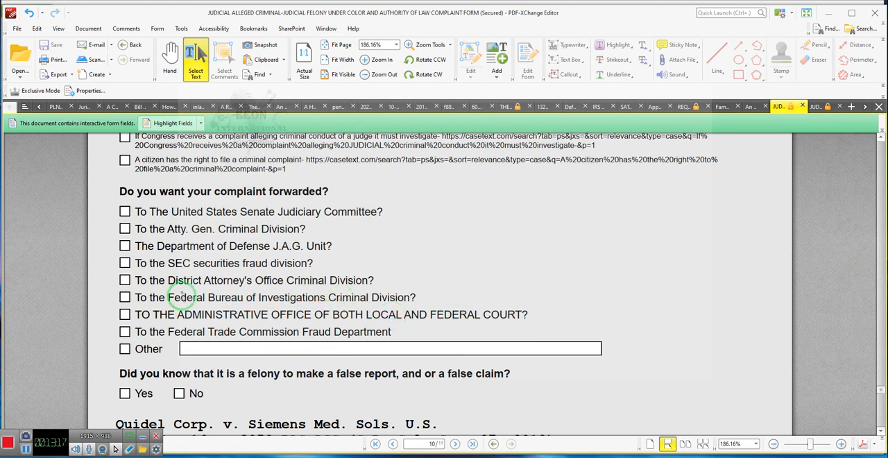
pyautogui.moveTo(183, 267)
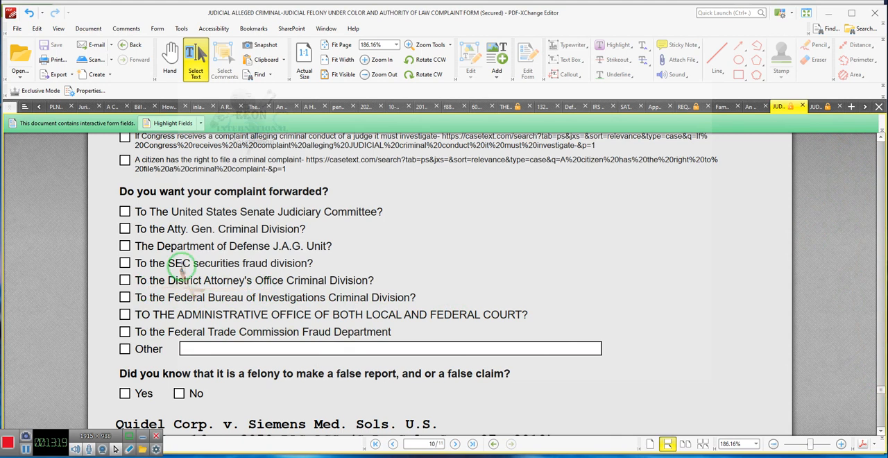
pyautogui.moveTo(163, 297)
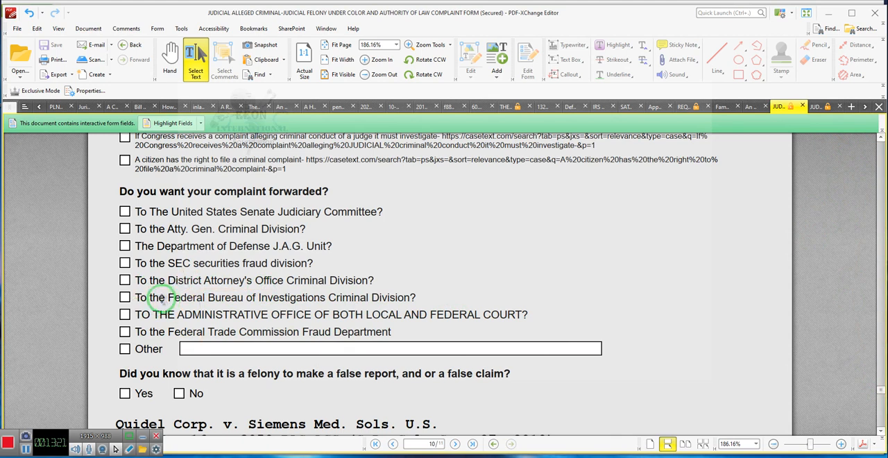
pyautogui.moveTo(295, 253)
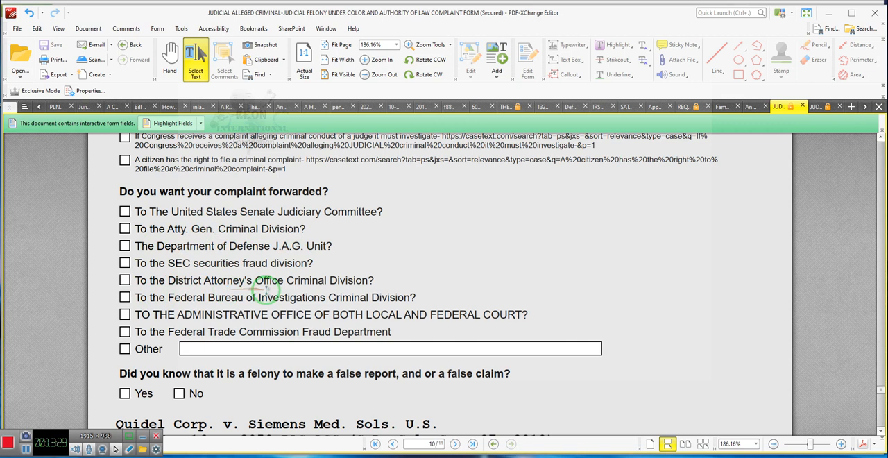
pyautogui.moveTo(333, 297)
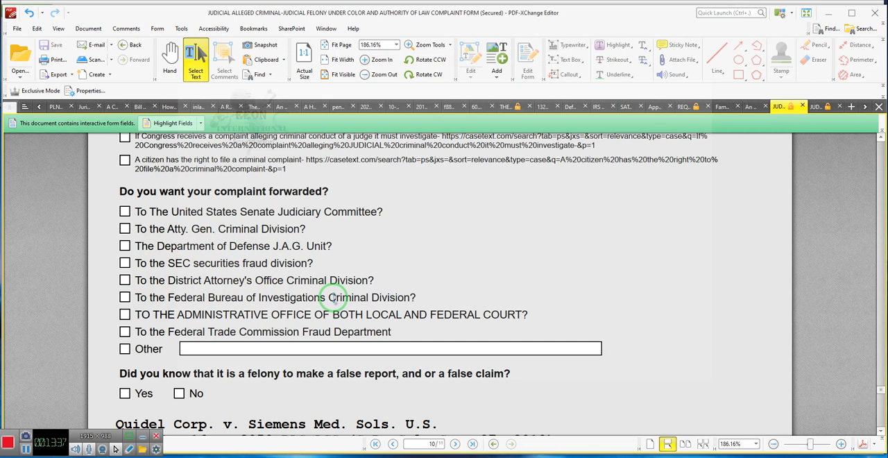
pyautogui.moveTo(387, 308)
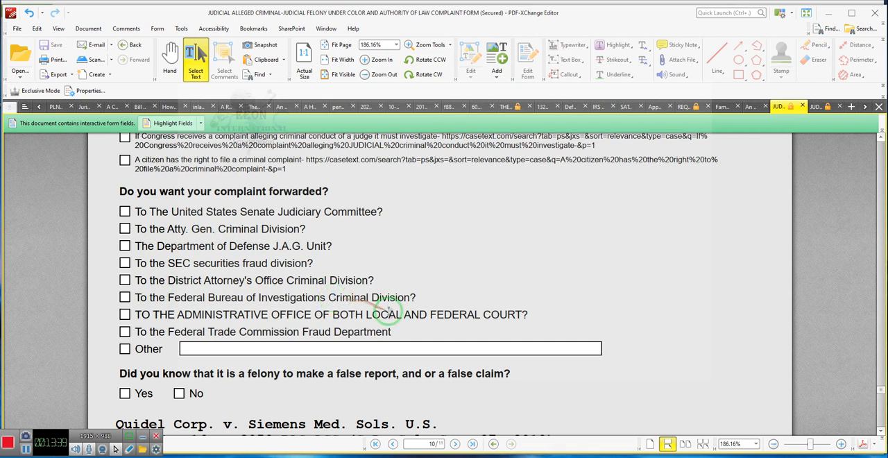
pyautogui.moveTo(756, 136)
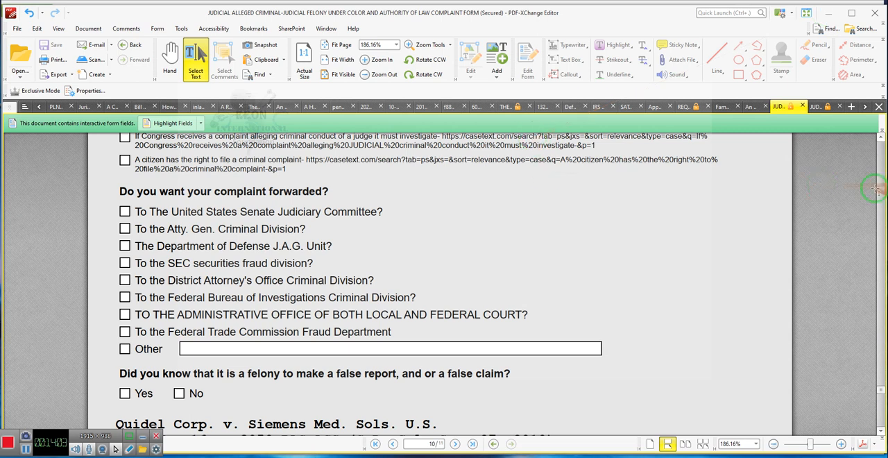
pyautogui.scroll(3)
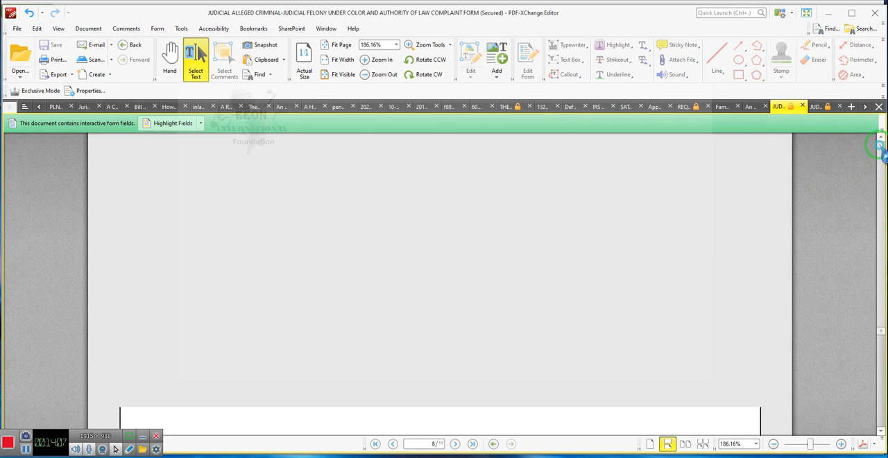
pyautogui.scroll(3)
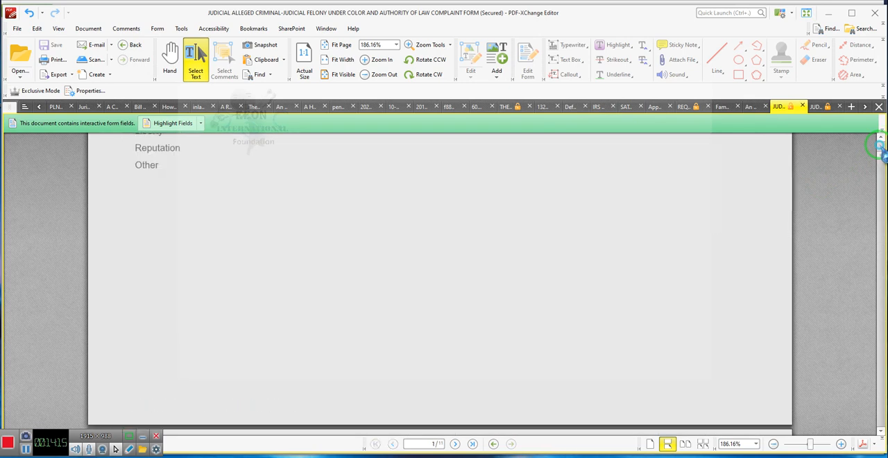
pyautogui.scroll(3)
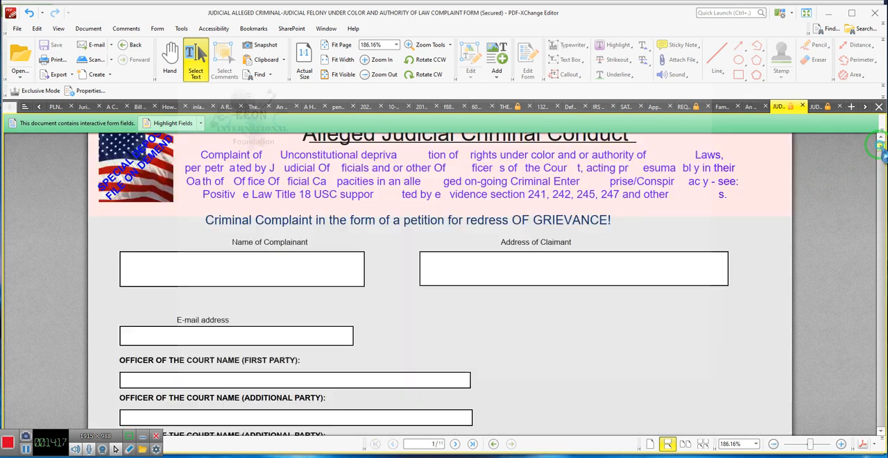
pyautogui.scroll(3)
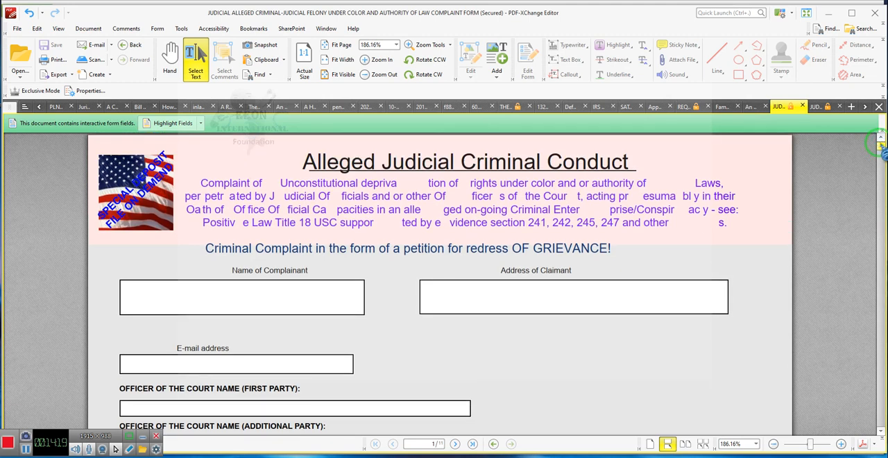
pyautogui.moveTo(720, 225)
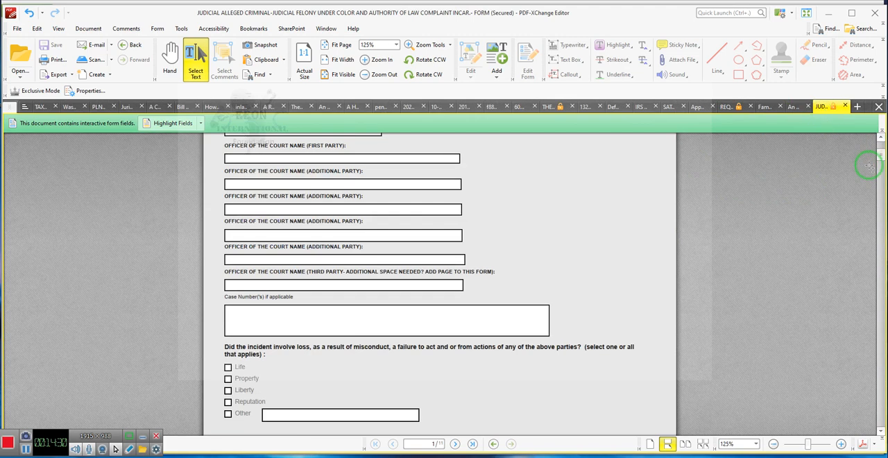
# Step: Scroll up toward the top of page 1 in the other open document
pyautogui.scroll(3)
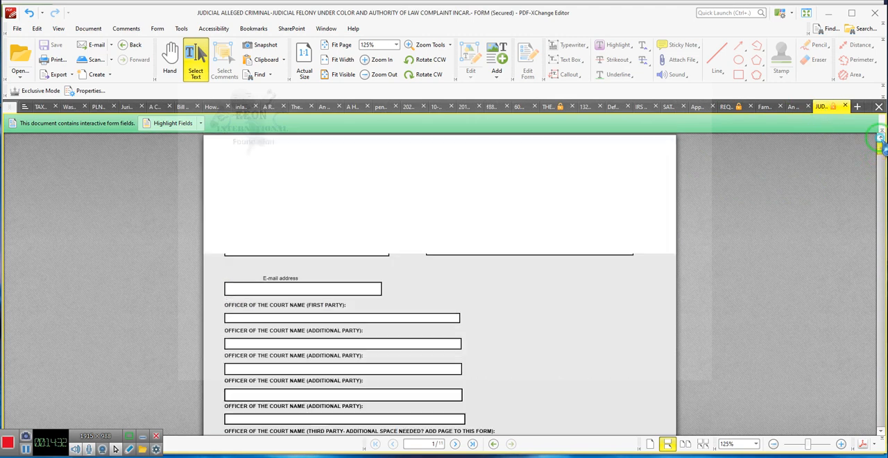
pyautogui.scroll(3)
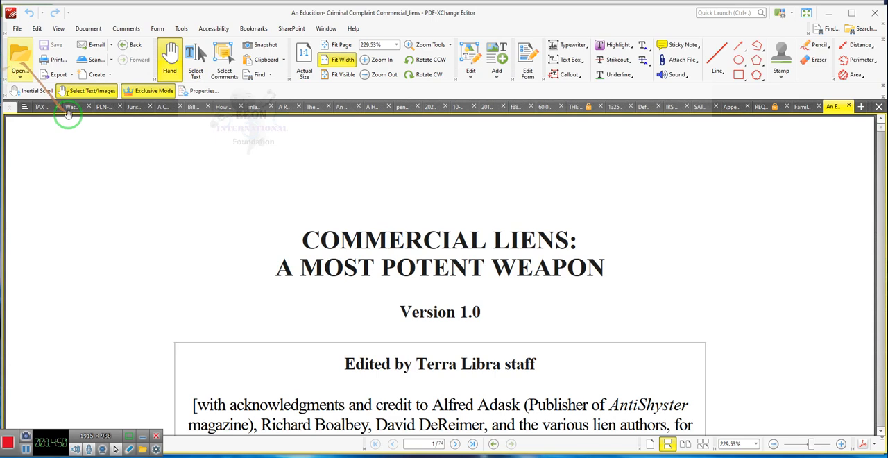
pyautogui.moveTo(425, 255)
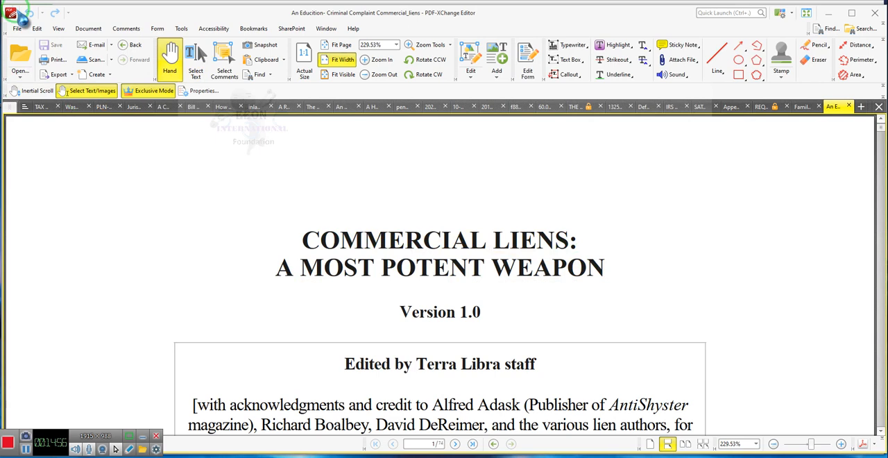
# Step: Open both JUDICIAL ALLEGED CRIMINAL complaint PDFs from the Desktop folder via File > Open
pyautogui.click(17, 28)
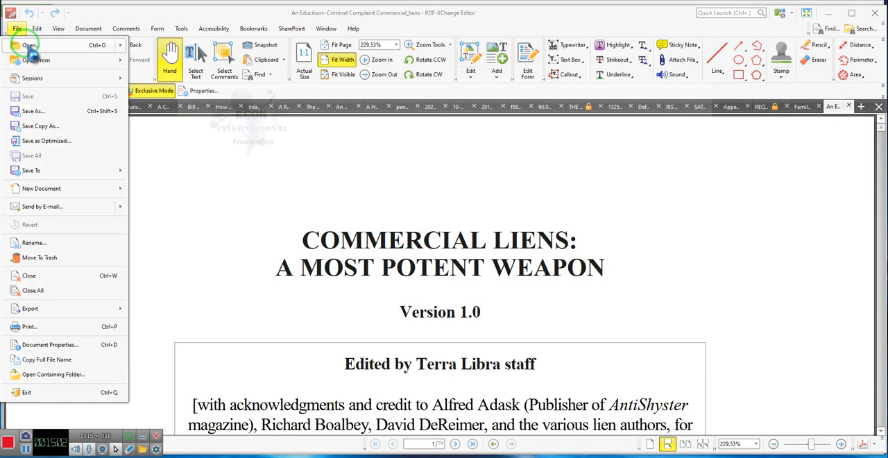
pyautogui.click(30, 44)
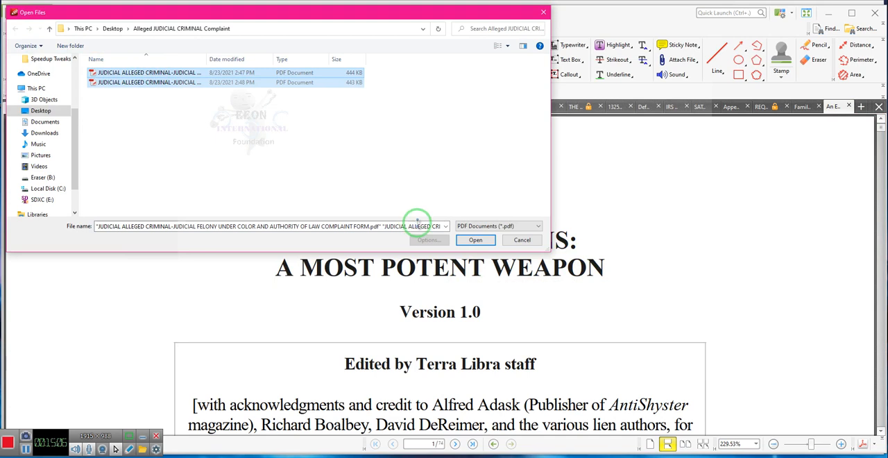
pyautogui.click(475, 239)
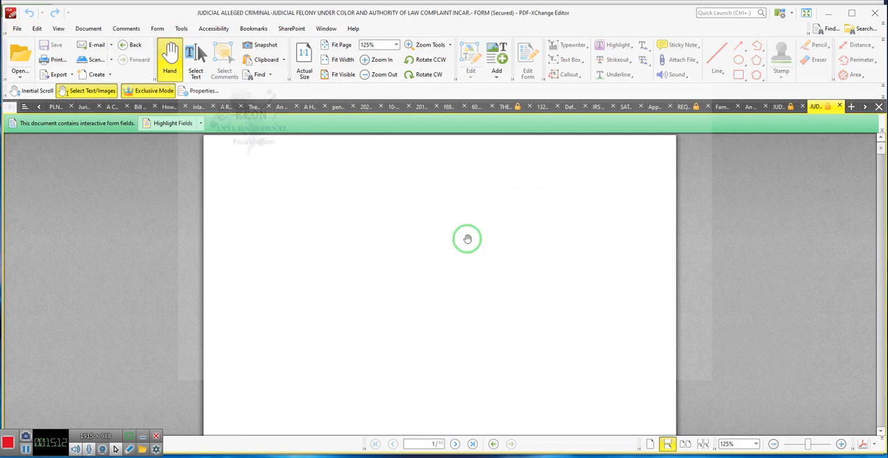
pyautogui.moveTo(682, 271)
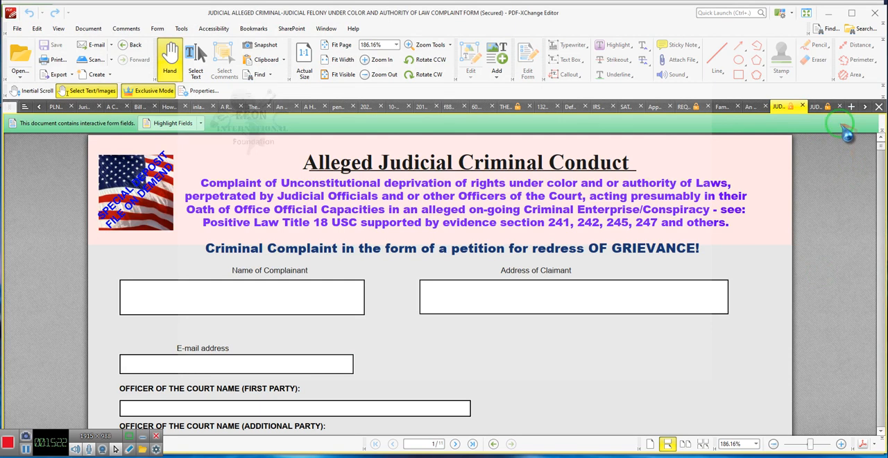
pyautogui.click(818, 107)
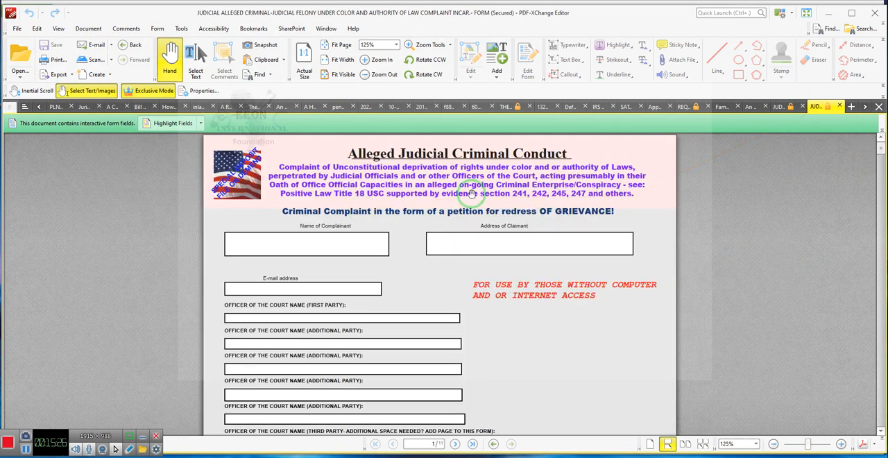
pyautogui.moveTo(492, 307)
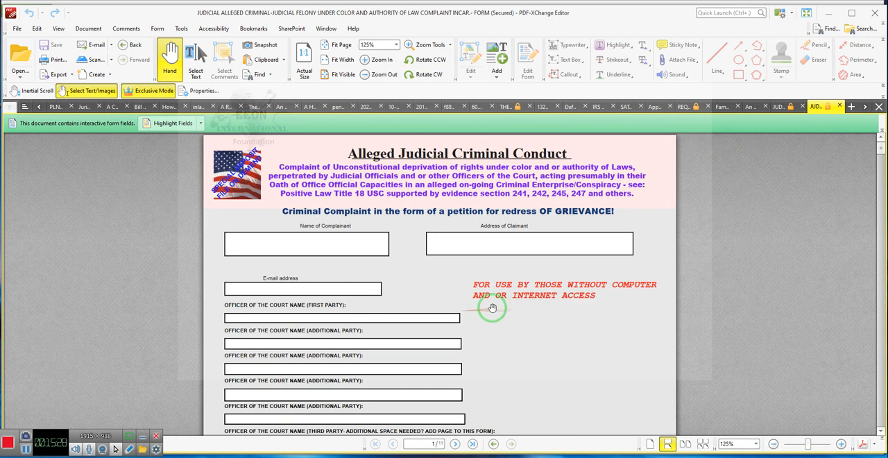
pyautogui.moveTo(488, 290)
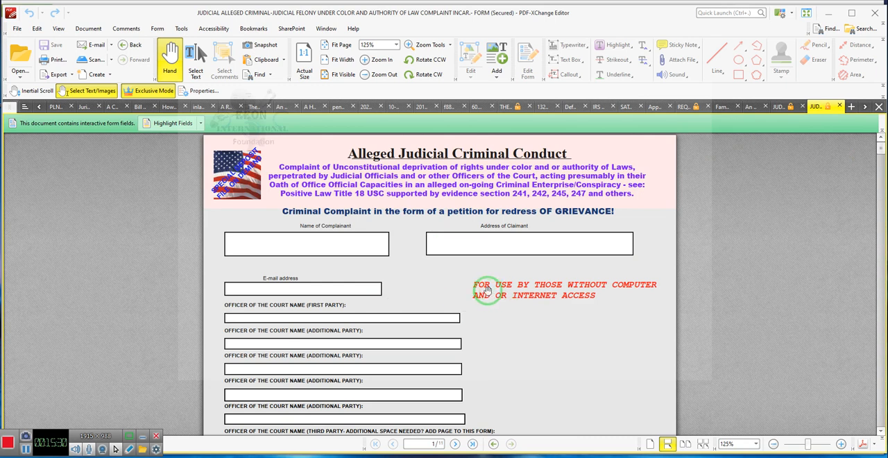
pyautogui.moveTo(440, 306)
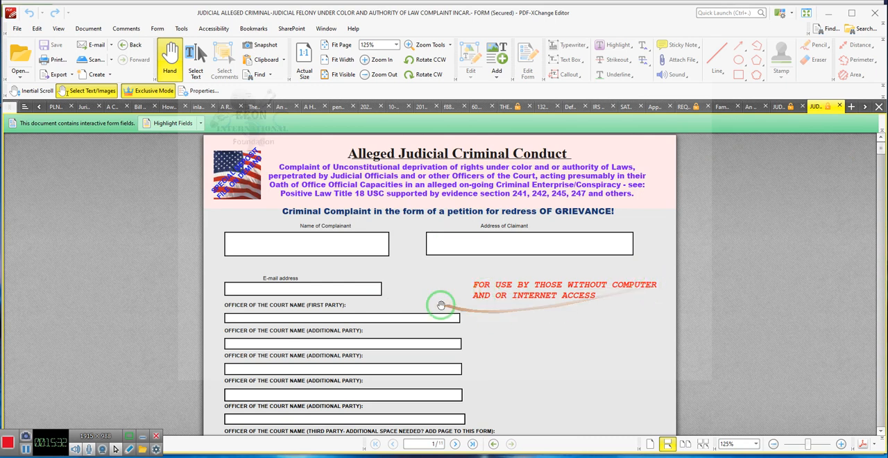
pyautogui.moveTo(615, 301)
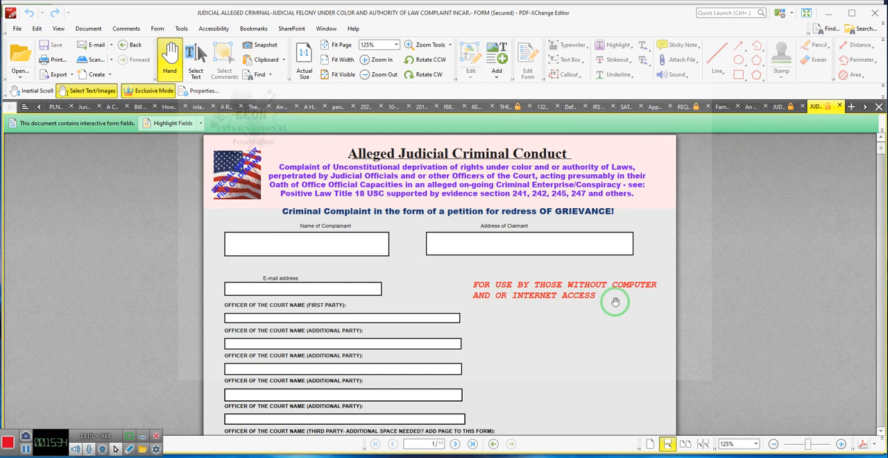
pyautogui.moveTo(409, 299)
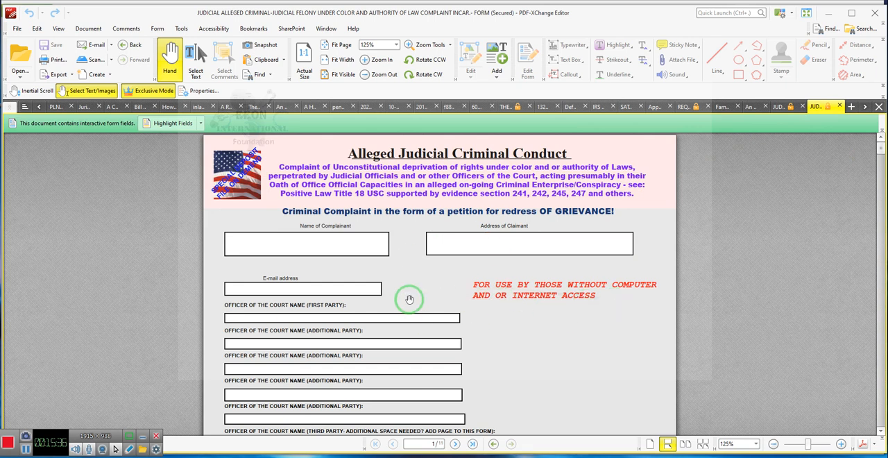
pyautogui.moveTo(514, 248)
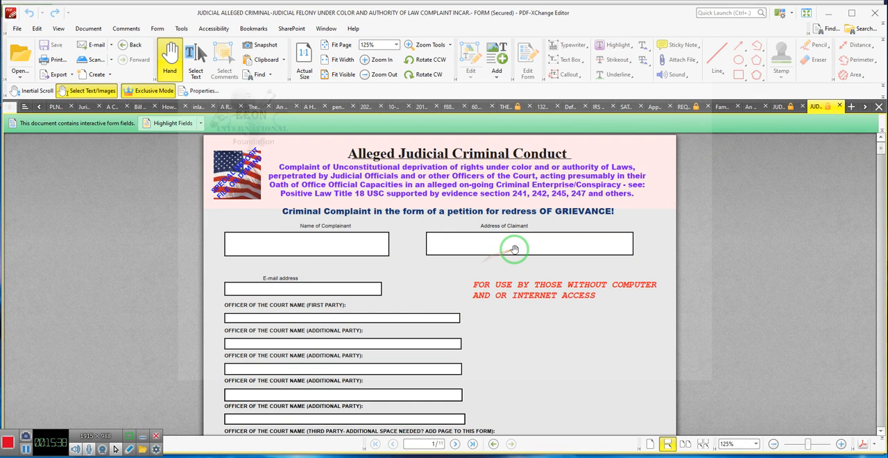
pyautogui.moveTo(539, 249)
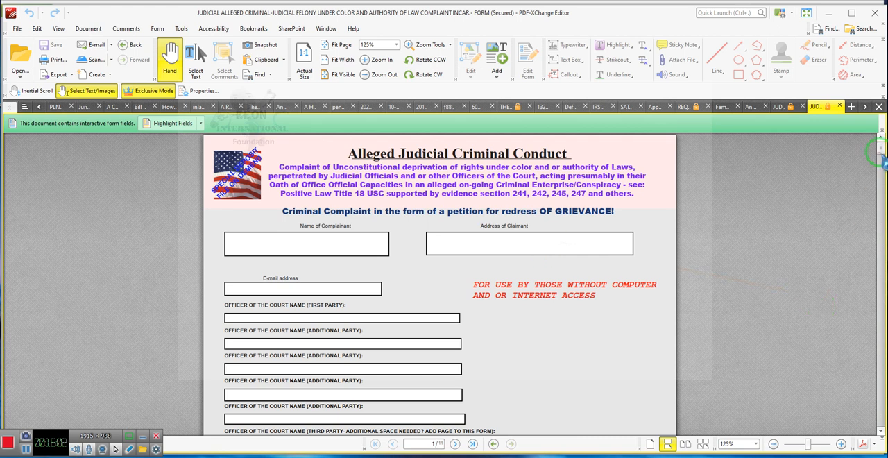
# Step: Scroll from page 1 to page 10 until 'Do you want your complaint forwarded?' appears
pyautogui.scroll(-3)
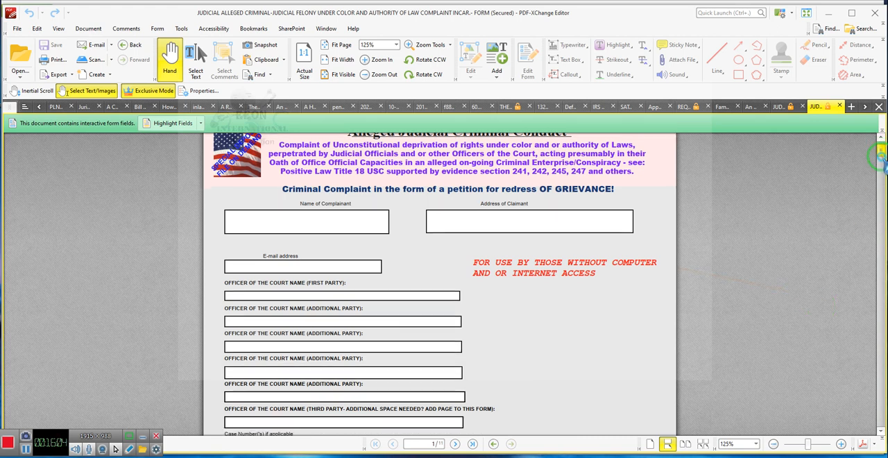
pyautogui.scroll(-3)
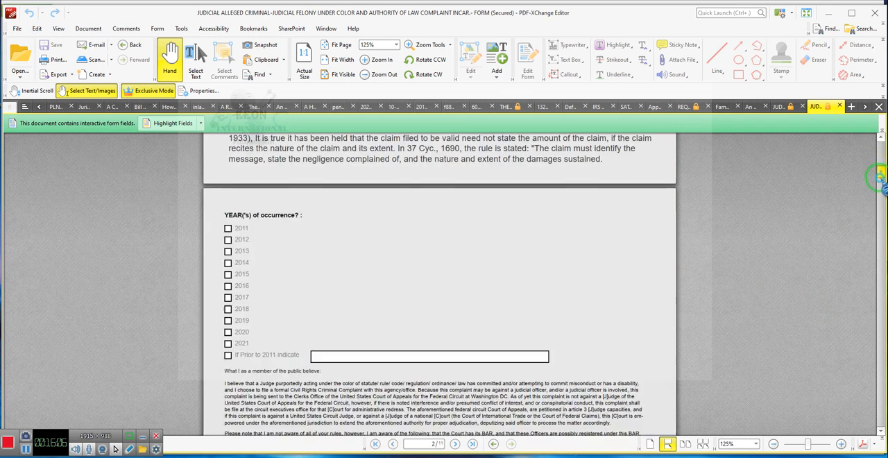
pyautogui.scroll(-3)
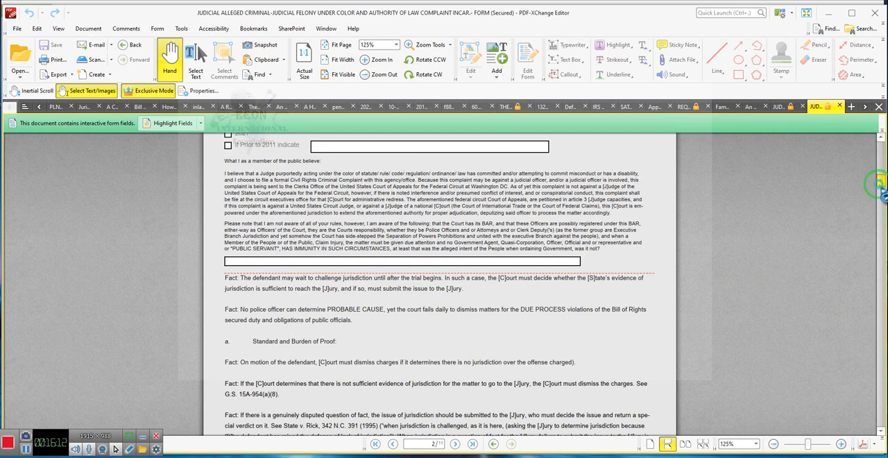
pyautogui.scroll(-3)
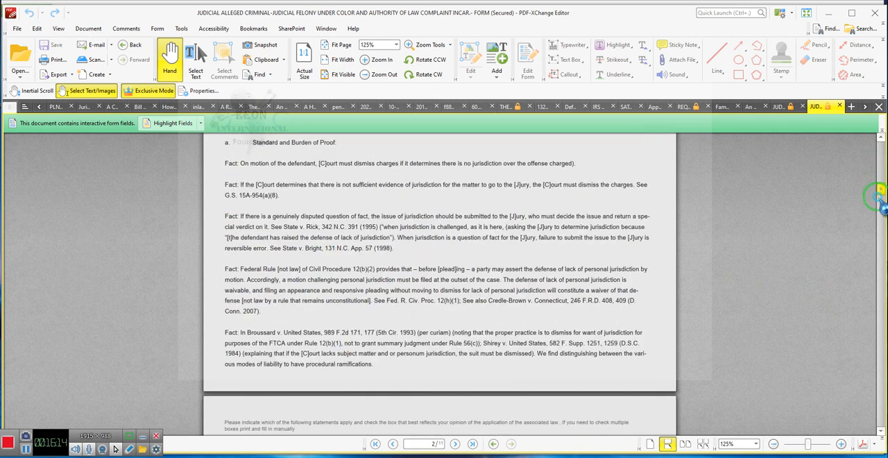
pyautogui.scroll(-3)
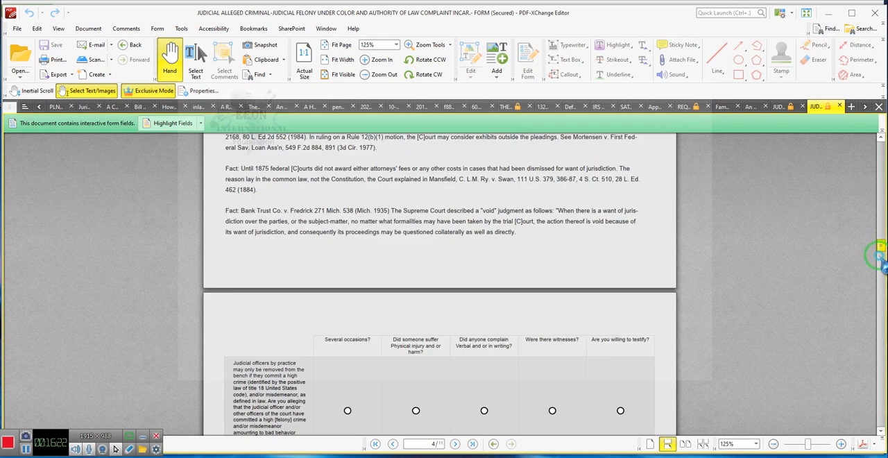
pyautogui.scroll(3)
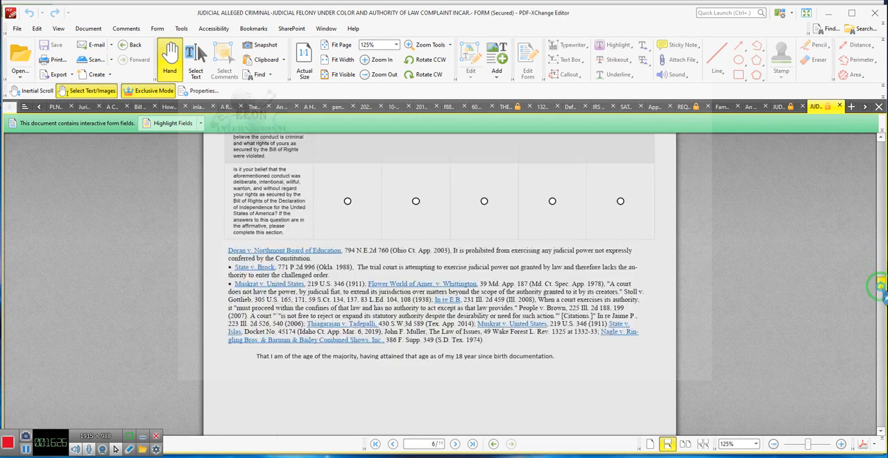
pyautogui.scroll(-3)
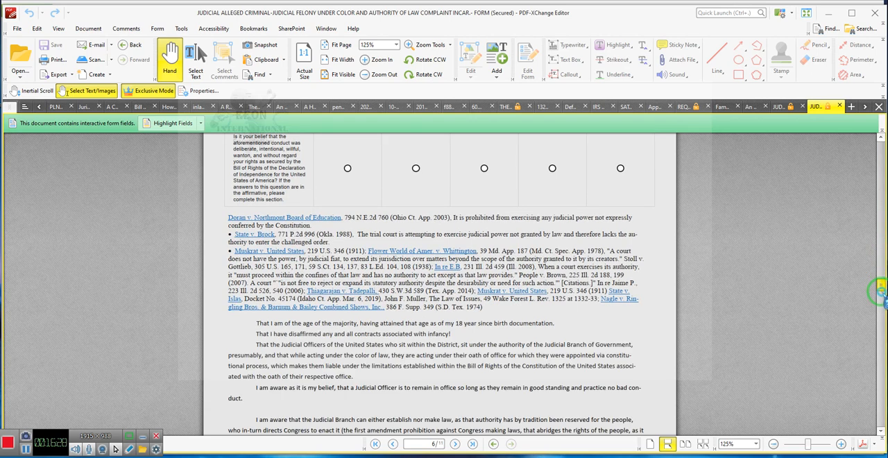
pyautogui.scroll(-3)
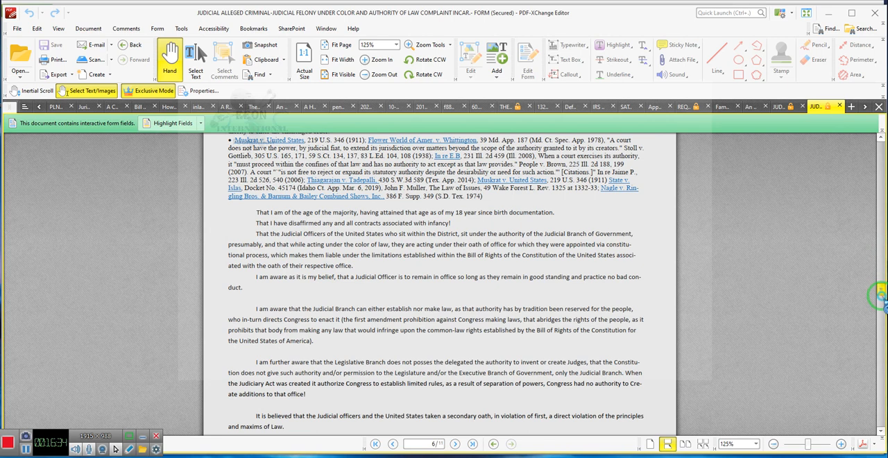
pyautogui.scroll(-3)
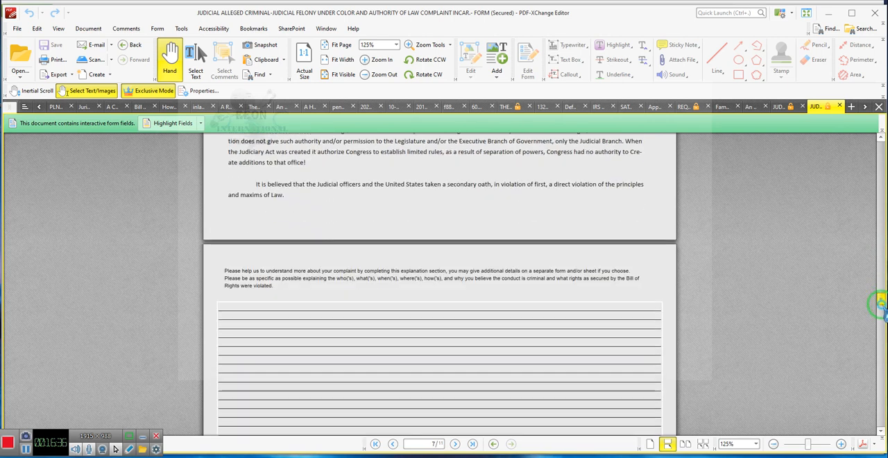
pyautogui.scroll(-3)
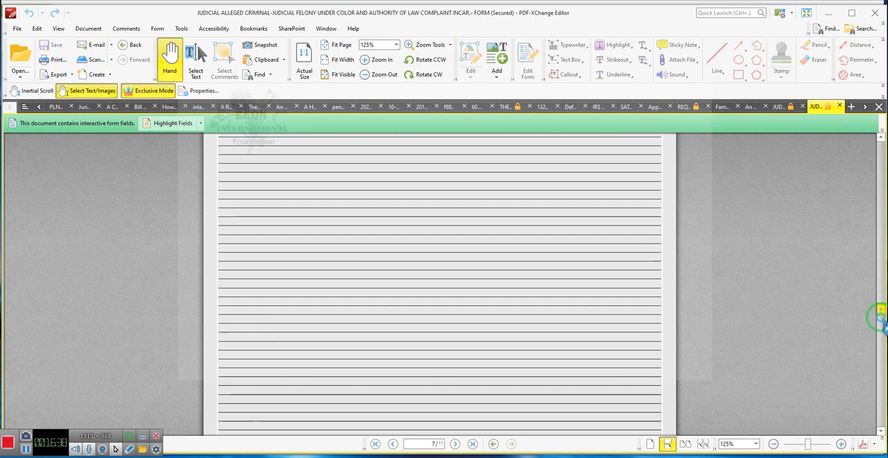
pyautogui.scroll(-3)
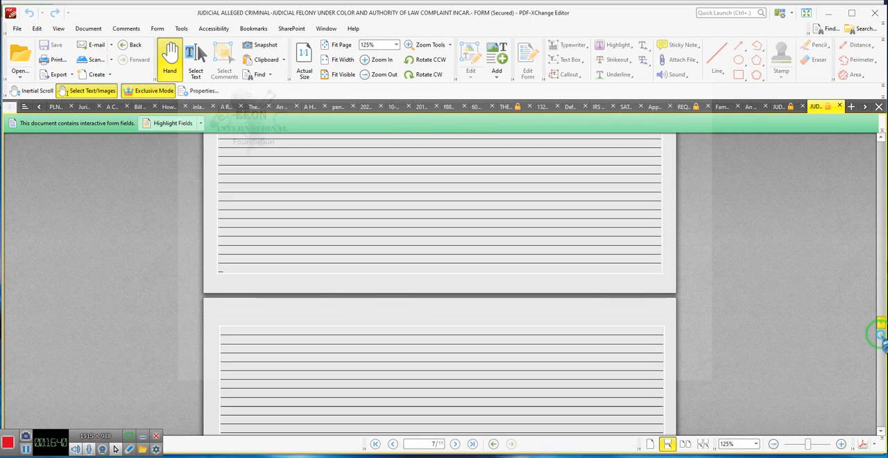
pyautogui.scroll(-3)
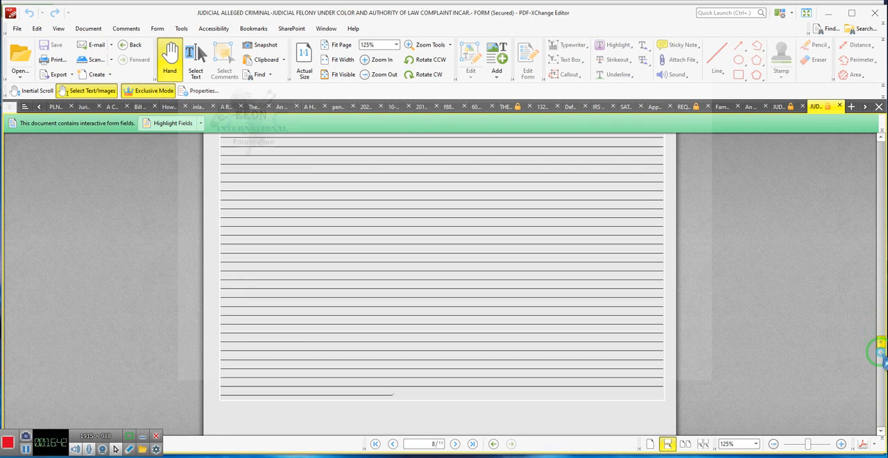
pyautogui.scroll(-3)
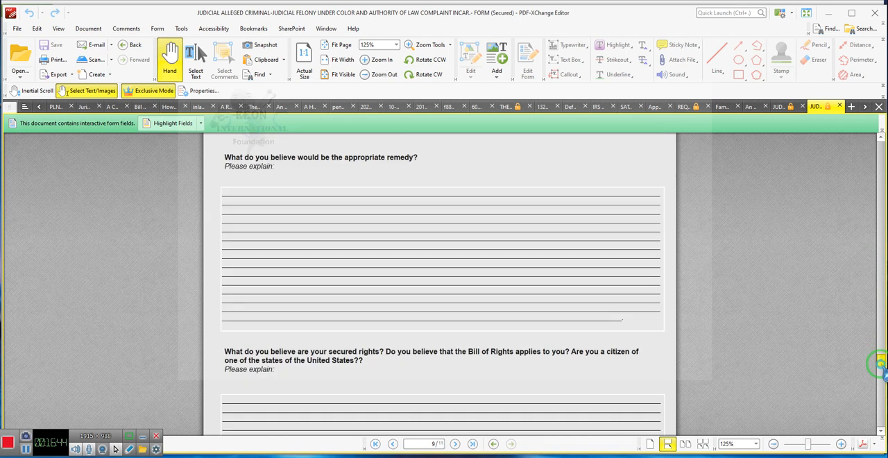
pyautogui.scroll(-3)
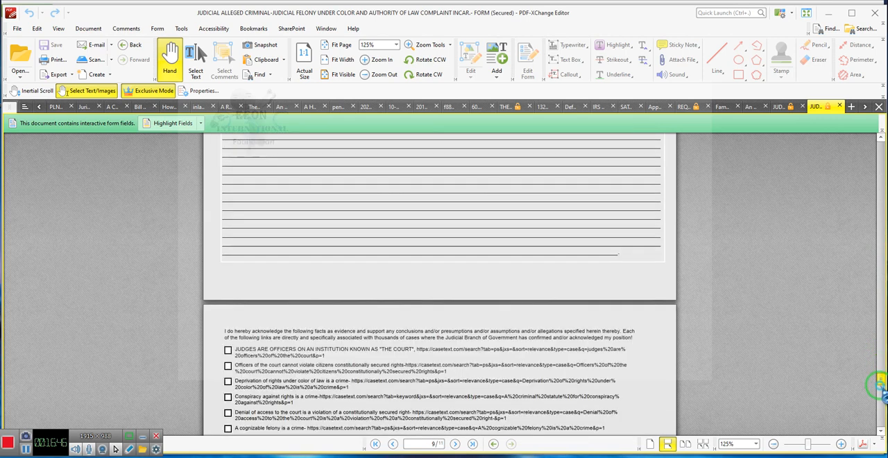
pyautogui.scroll(-3)
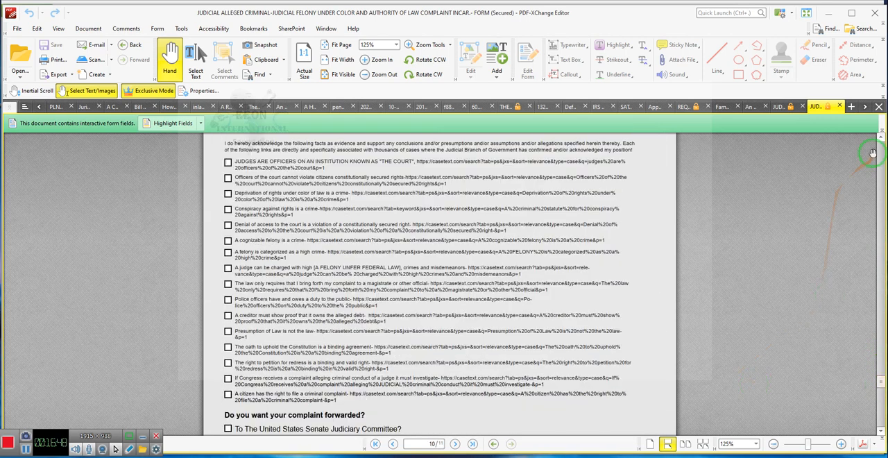